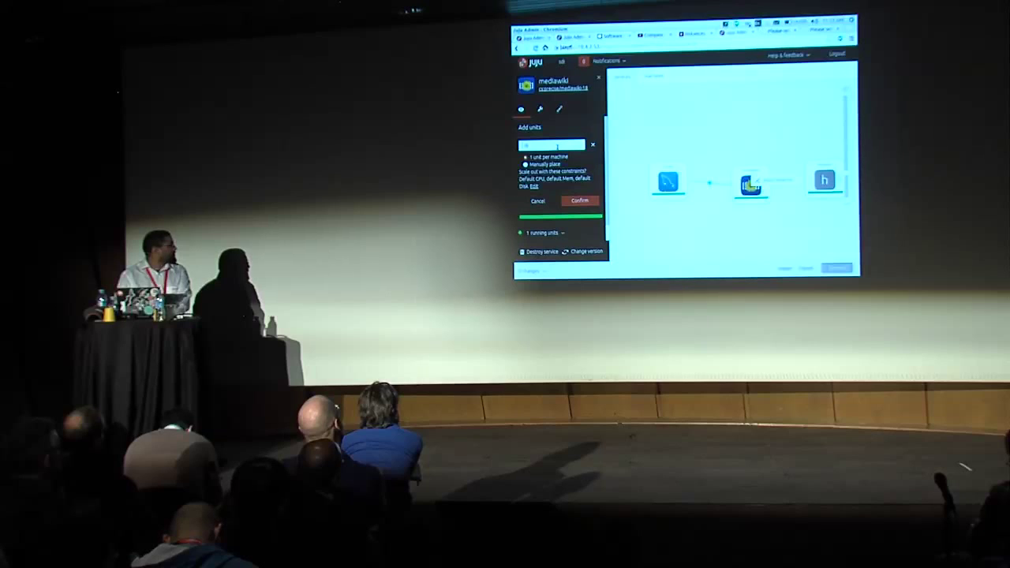
# - Confirm one additional mediawiki unit, queued as an uncommitted change
pyautogui.click(579, 201)
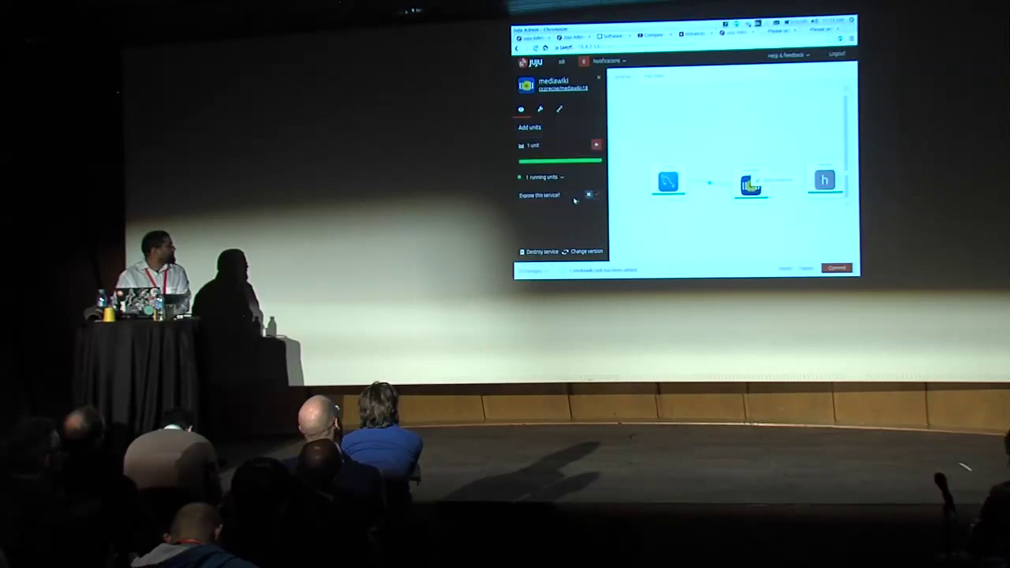